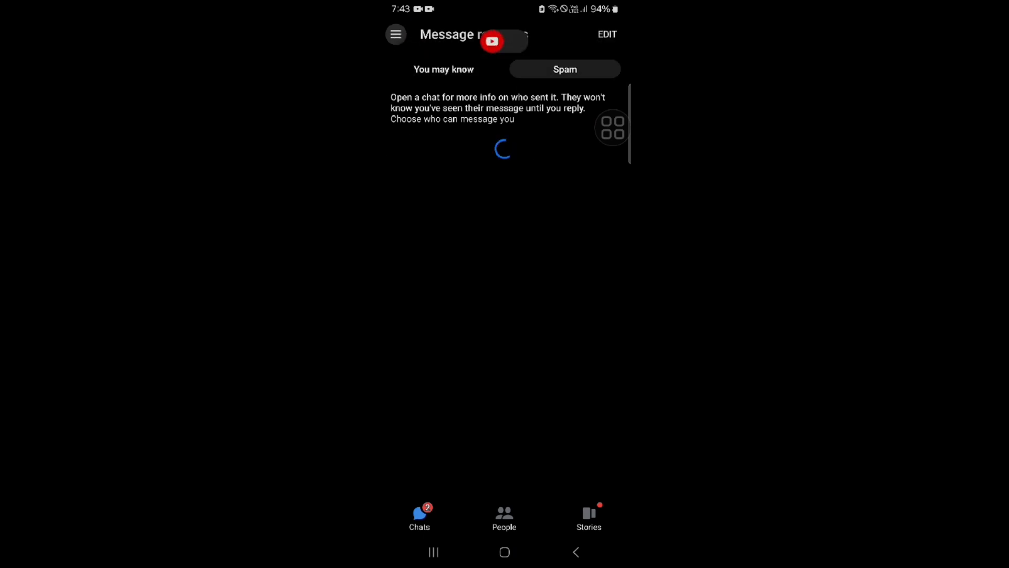
Switch from Message requests to the Marketplace section via the drawer menu
{"action": "left_click", "coordinate": [395, 34]}
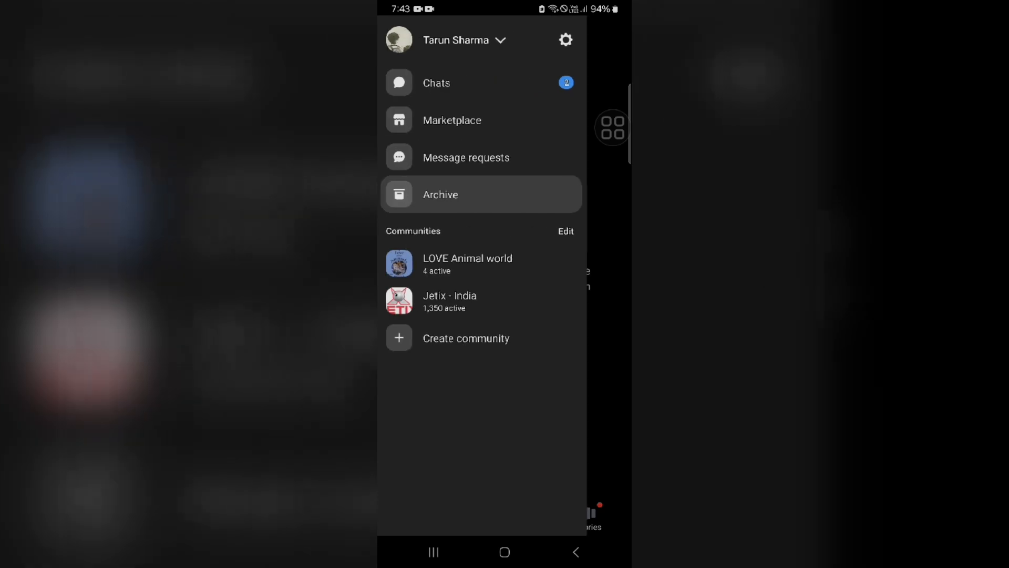
{"action": "left_click", "coordinate": [452, 120]}
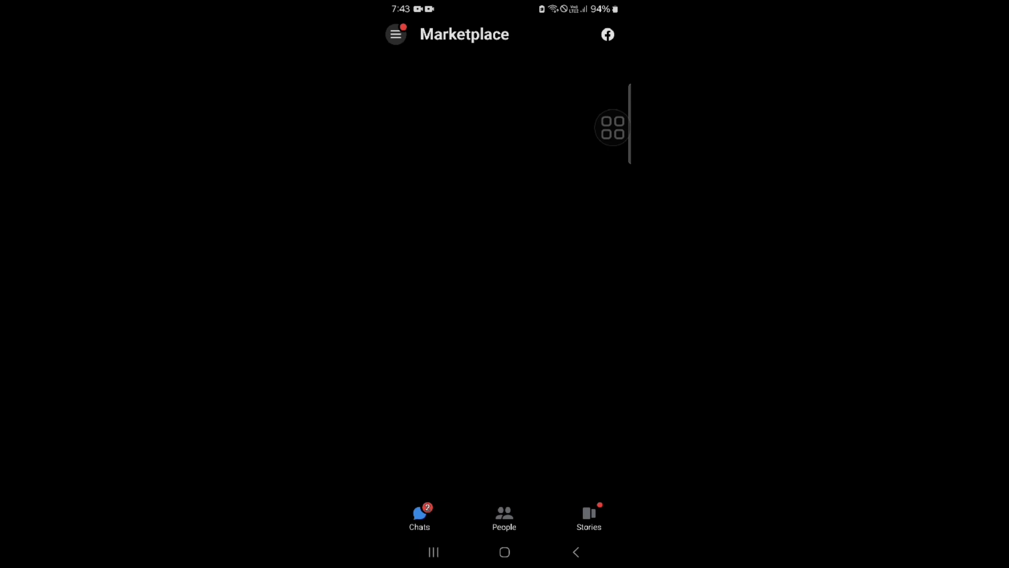
{"action": "left_click", "coordinate": [505, 552]}
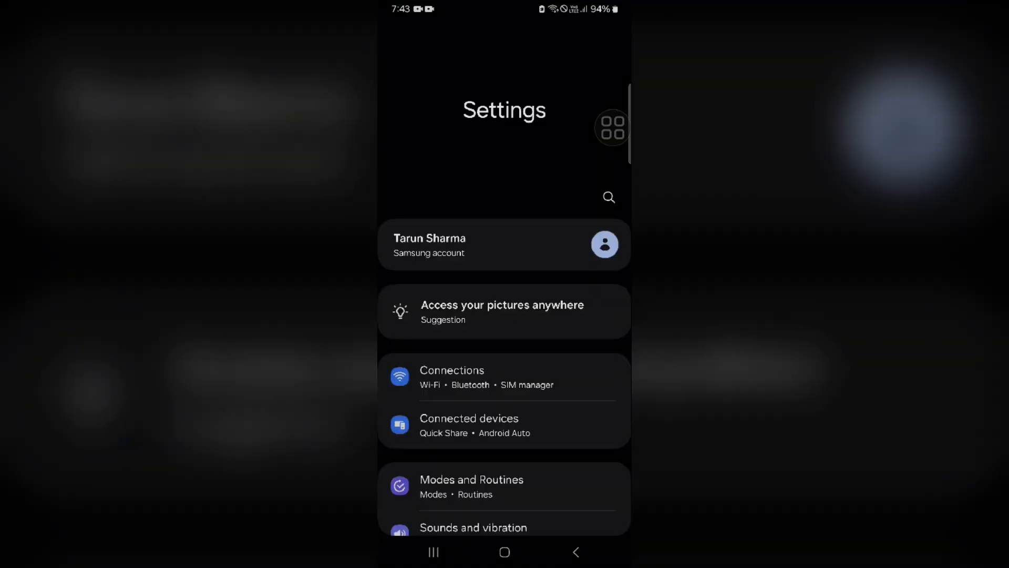
Search the Apps list for "mess" and open Messenger's app settings
{"action": "scroll", "scroll_direction": "down", "scroll_amount": 3}
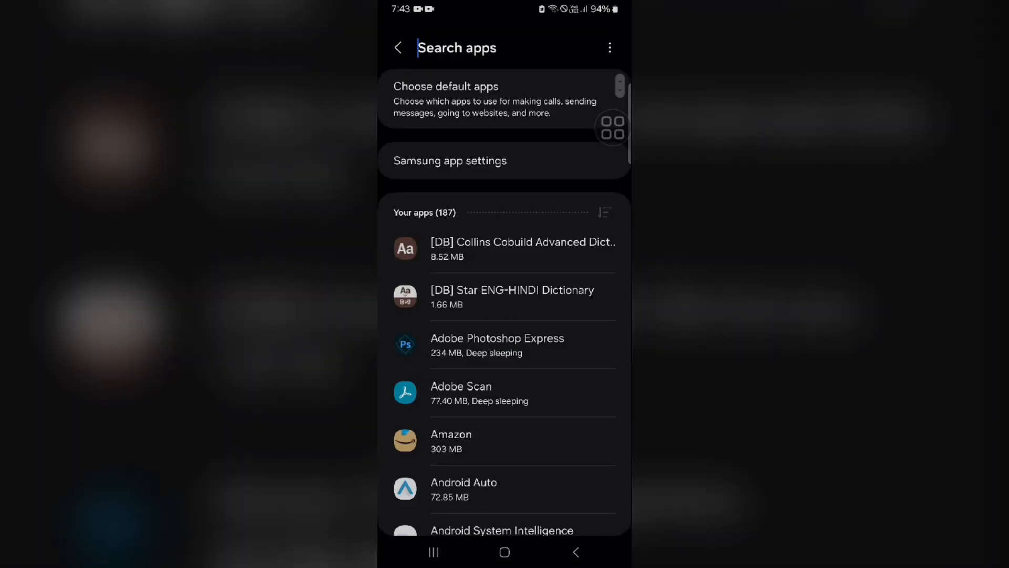
{"action": "type", "text": "m"}
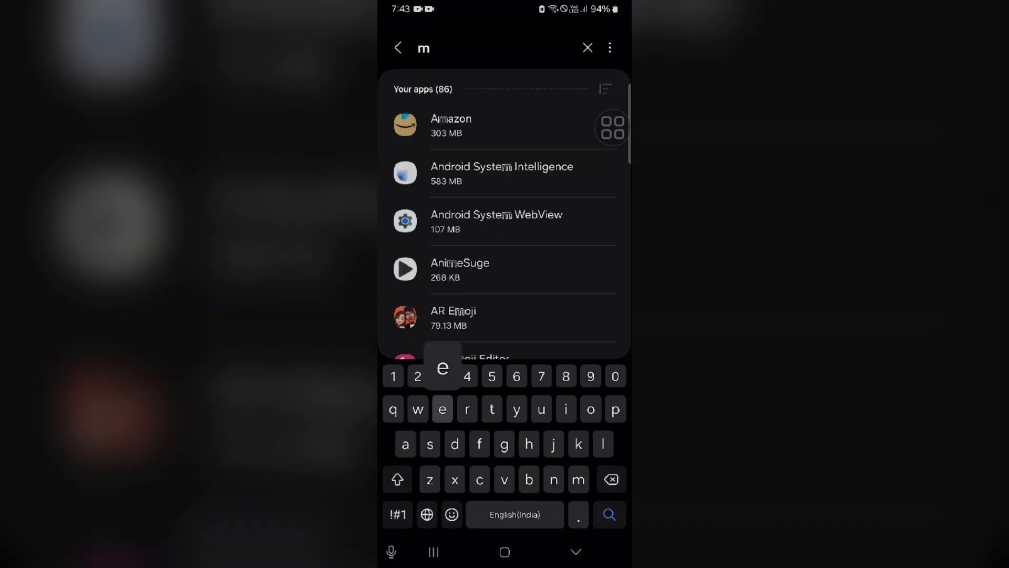
{"action": "type", "text": "ess"}
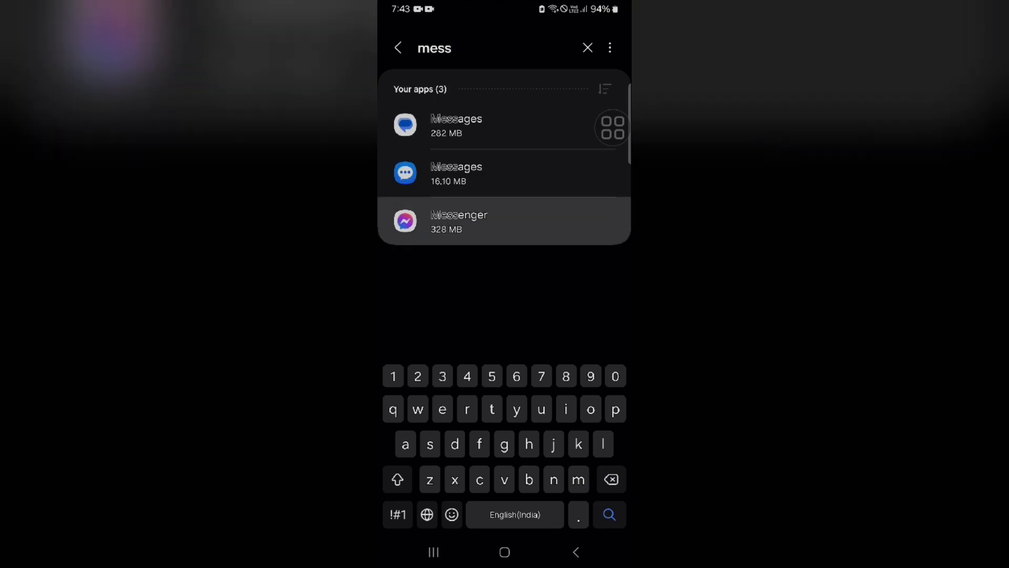
{"action": "left_click", "coordinate": [459, 221]}
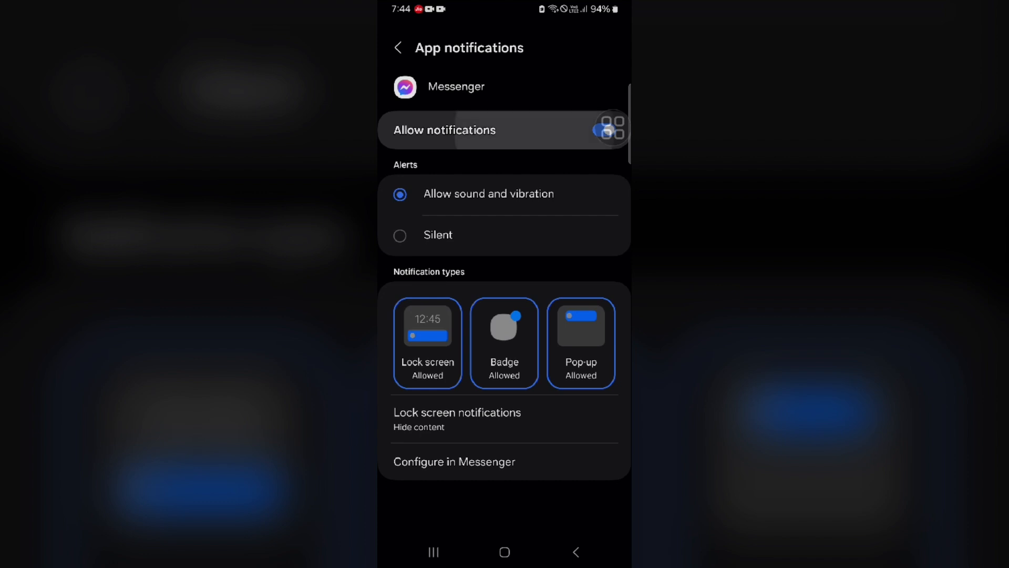
Switch off Allow notifications for Messenger
{"action": "left_click", "coordinate": [602, 129]}
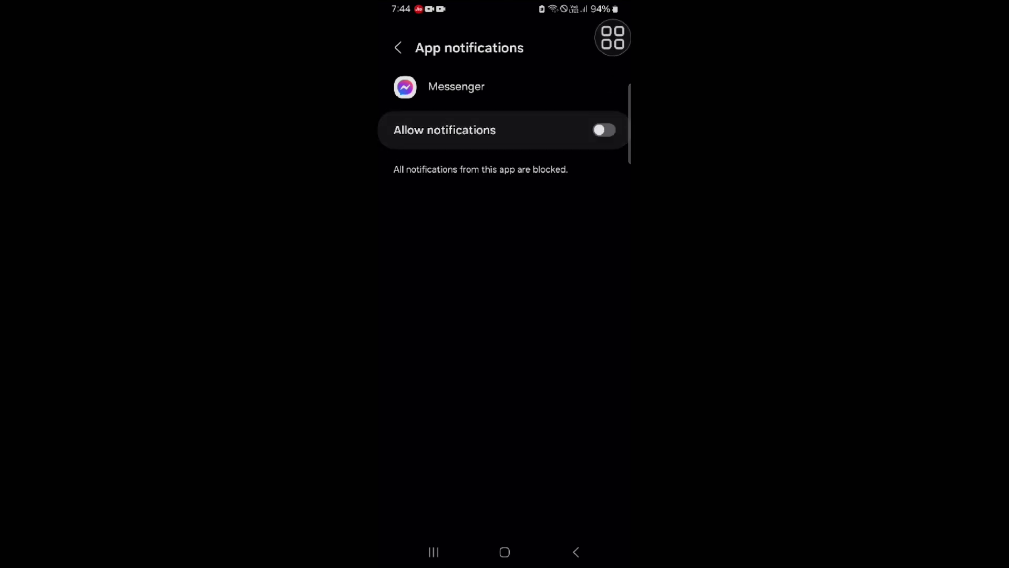